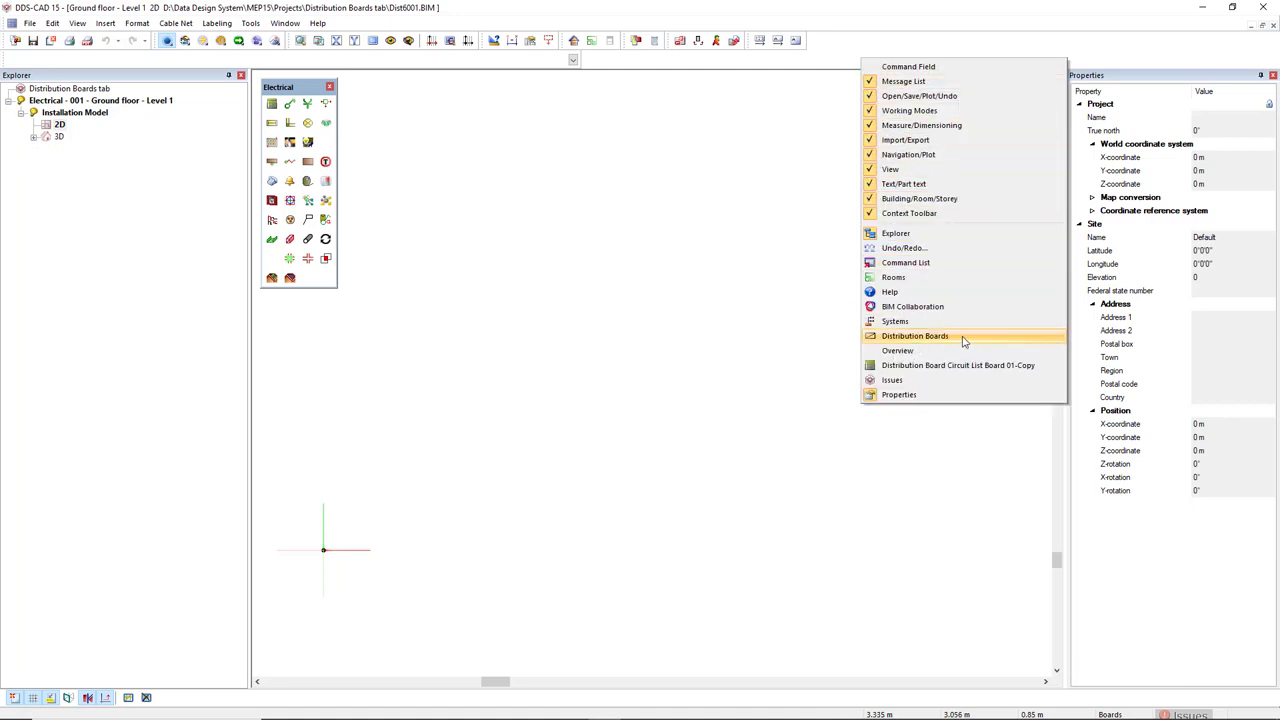
# Step: Enable the Distribution Boards panel so Board 01 (A001) is listed
pyautogui.click(914, 335)
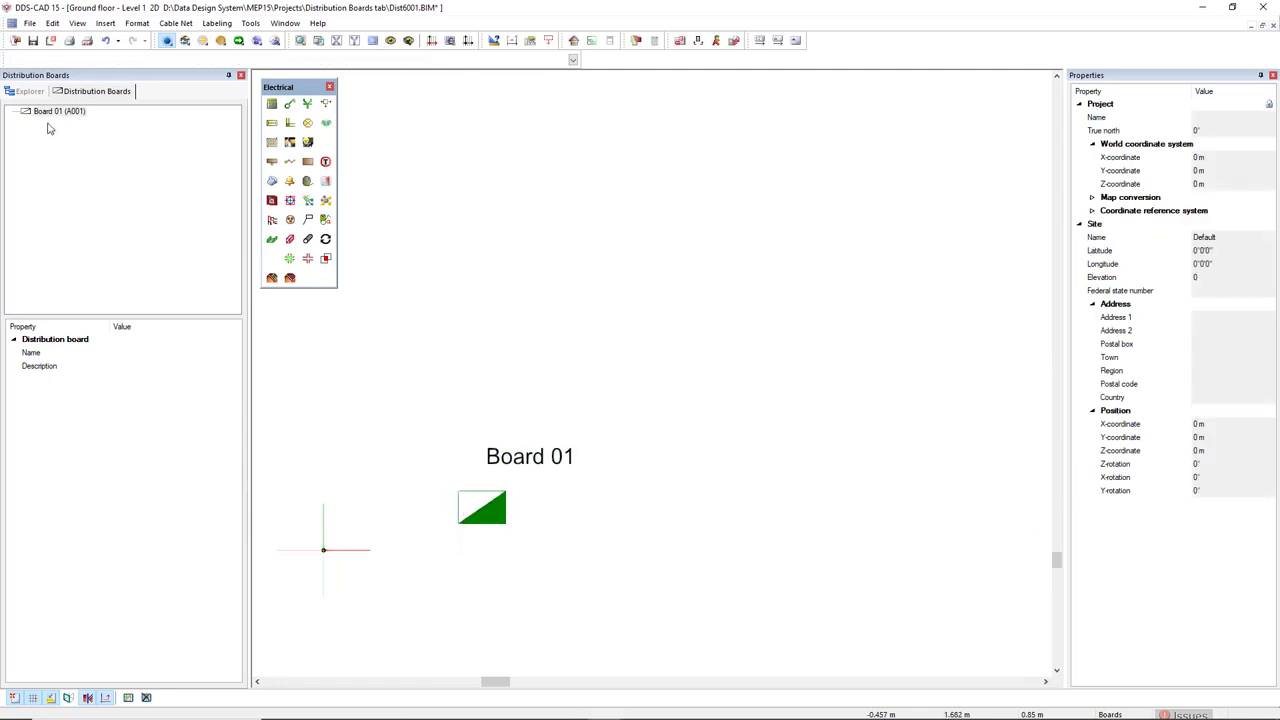
# Step: Bring up the action menu for Board 01 (A001) in the Distribution Boards tab
pyautogui.rightClick(58, 111)
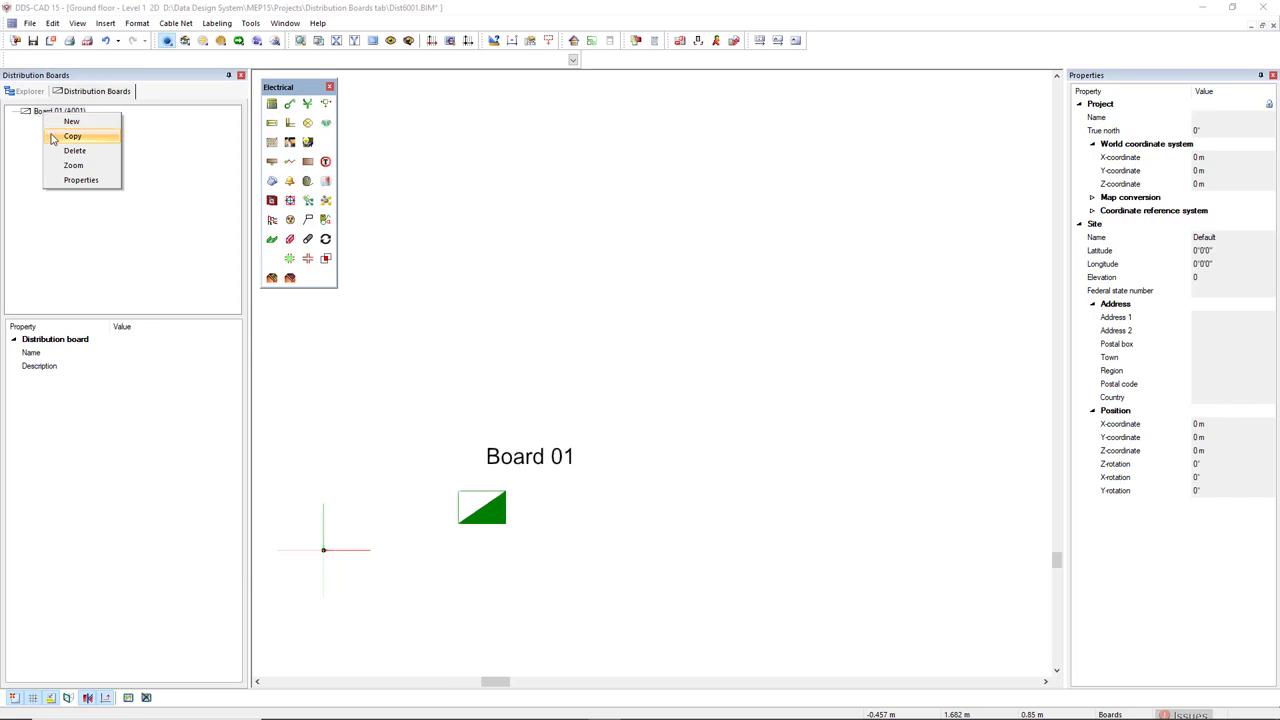
# Step: Copy Board 01 and select the new Board 01-Copy (A002) entry
pyautogui.click(72, 136)
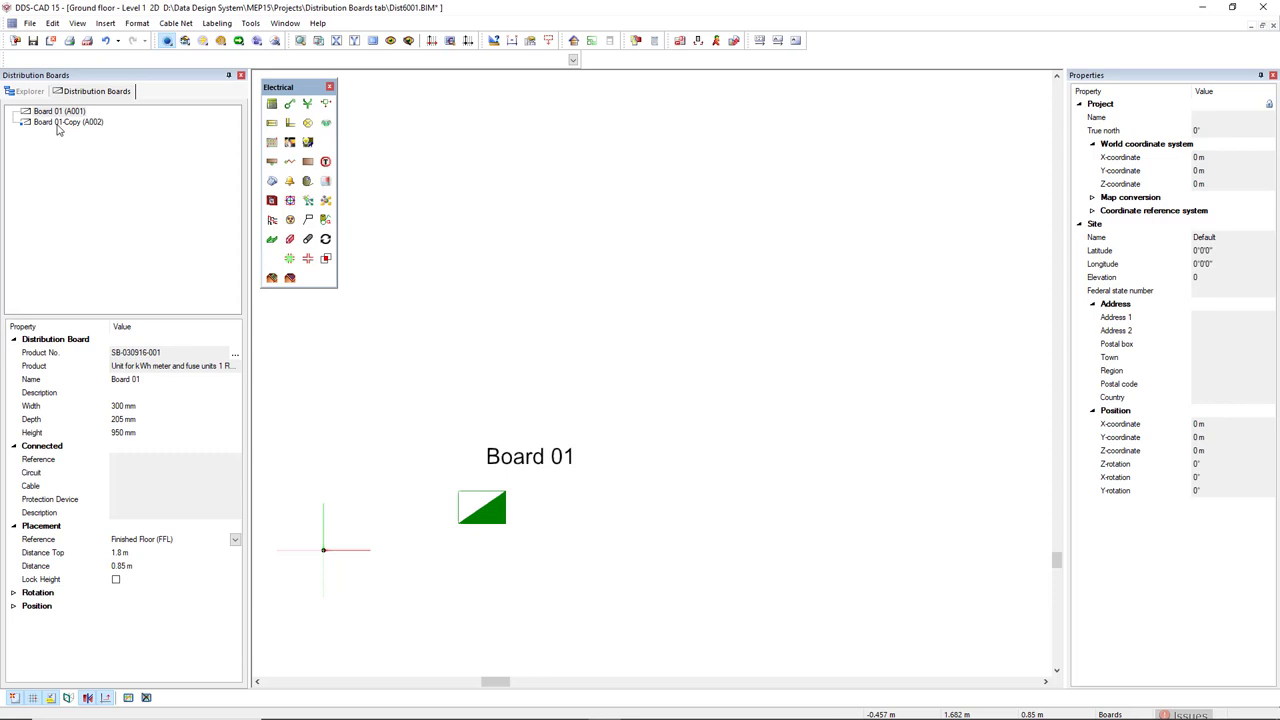
pyautogui.click(62, 121)
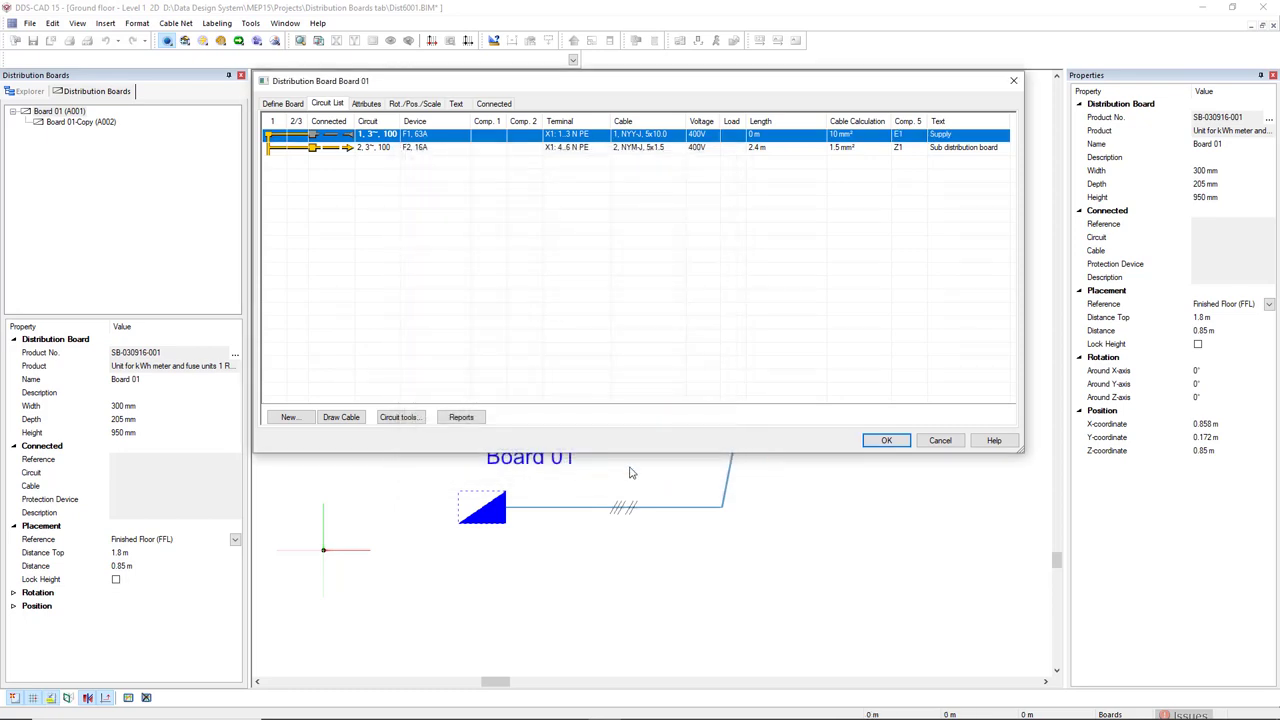
# Step: Confirm the cabled sub-distribution circuit from Board 01 to Board 01-Copy
pyautogui.click(886, 440)
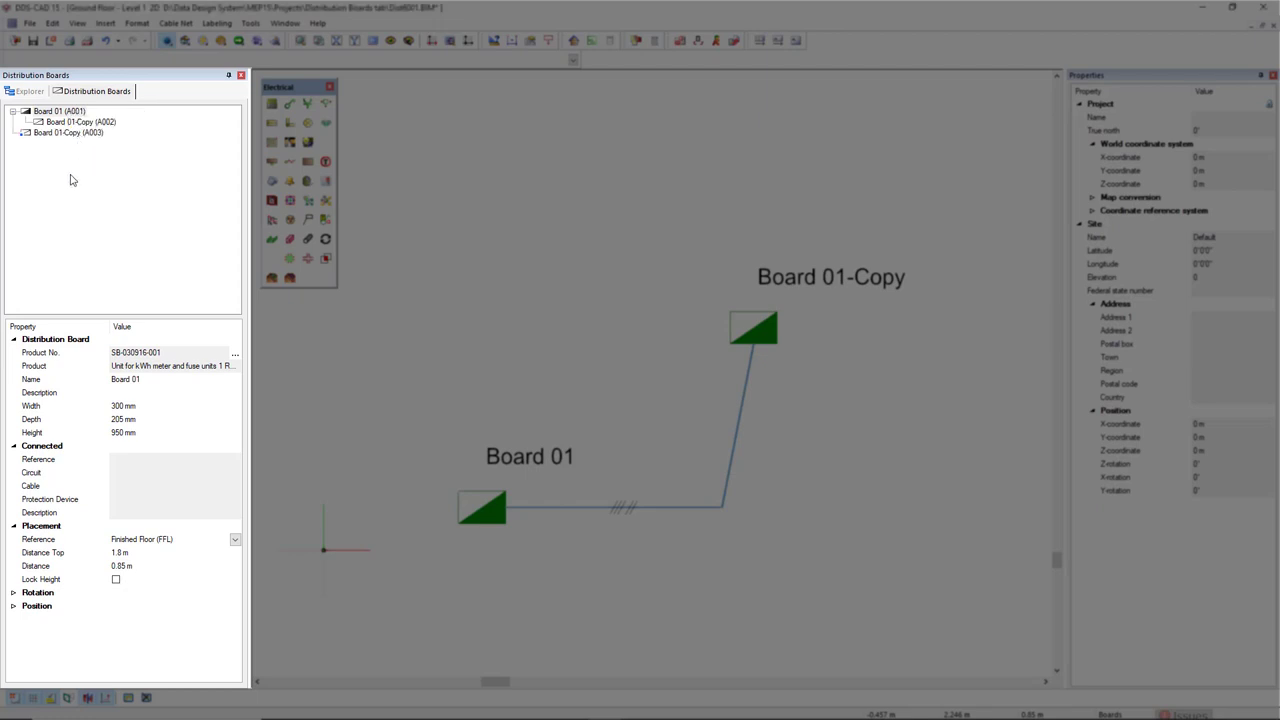
# Step: Select the unplaced Board 01-Copy (A003) in the board list
pyautogui.click(68, 132)
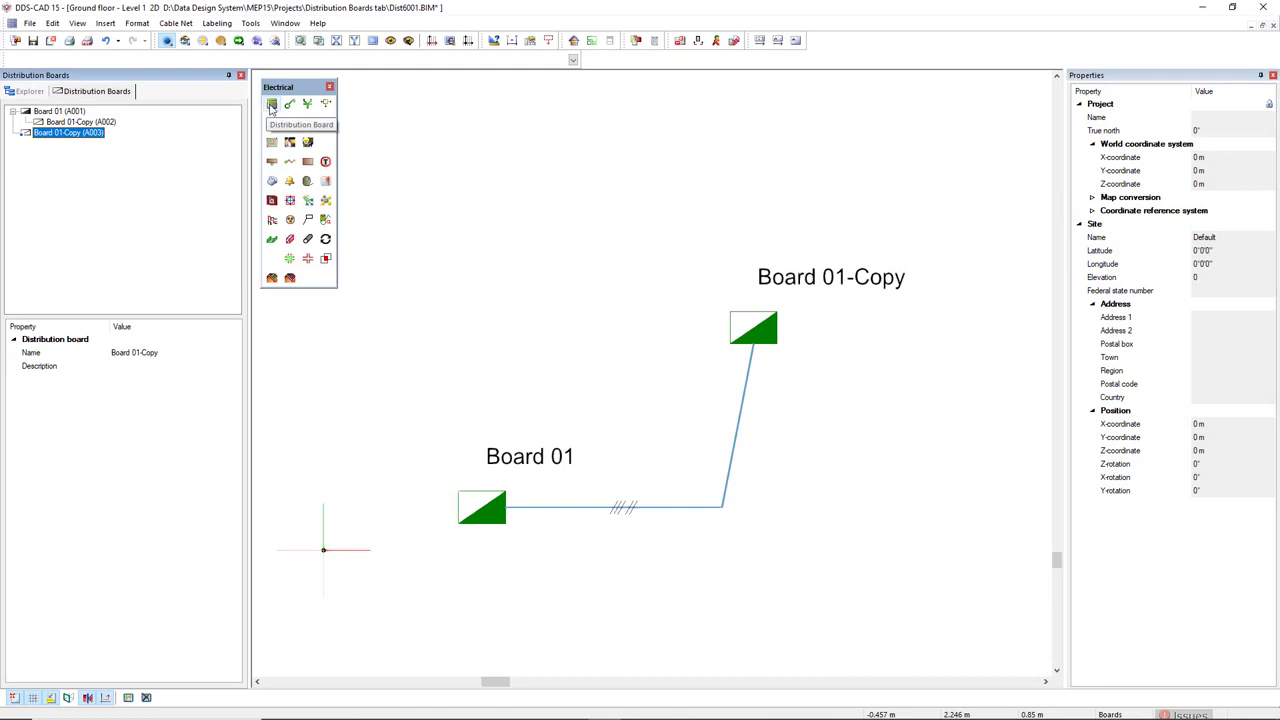